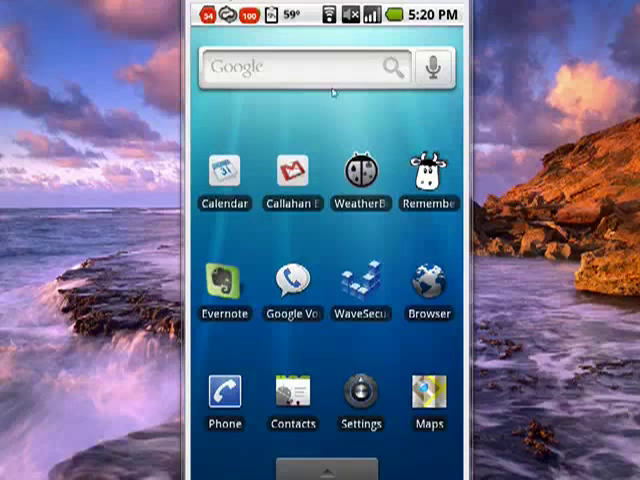
- Open the Settings app from the home screen
{"action": "left_click", "coordinate": [360, 388]}
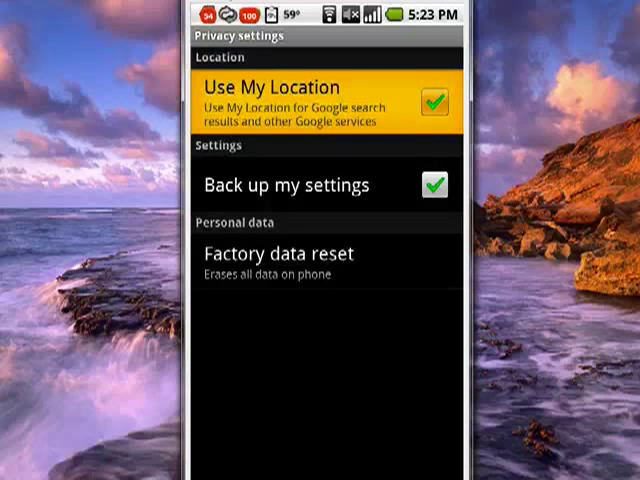
- Leave the privacy settings and go back to the home screen
{"action": "left_click", "coordinate": [320, 95]}
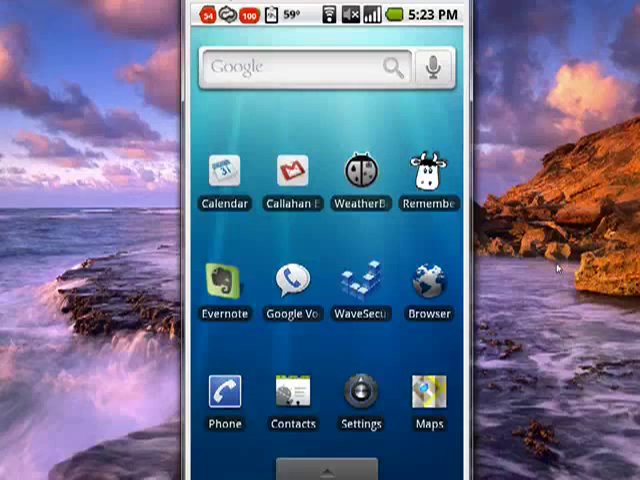
{"action": "mouse_move", "coordinate": [565, 138]}
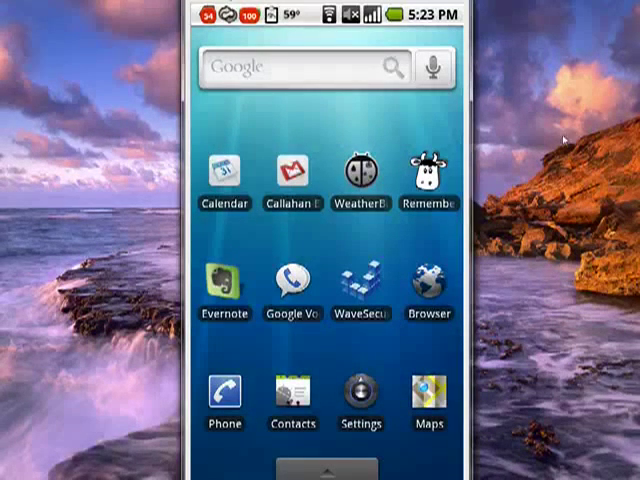